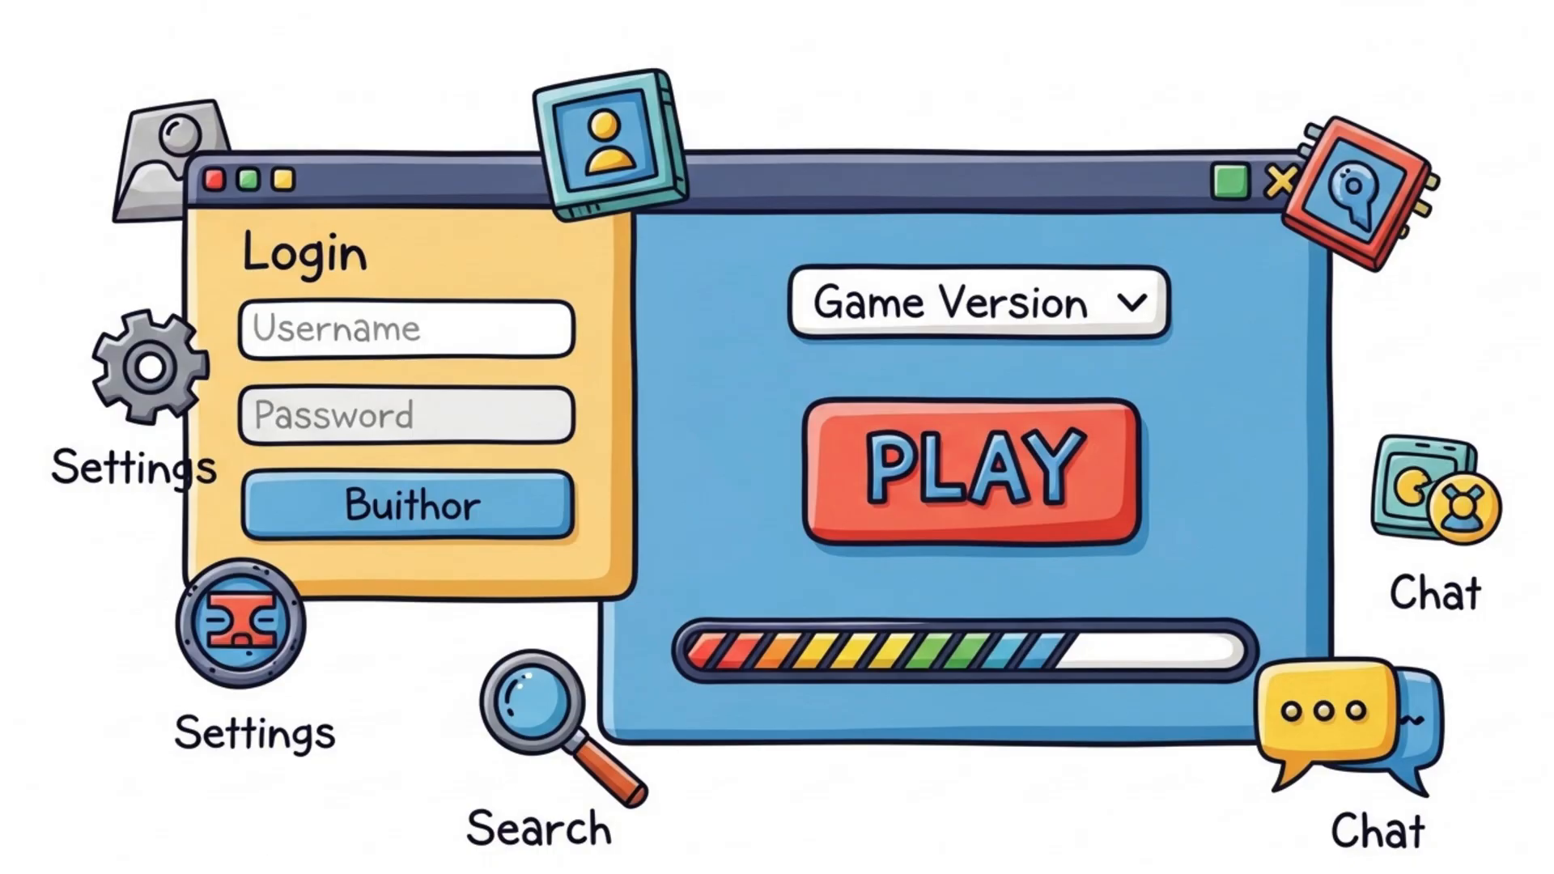
{"action": "left_click", "coordinate": [973, 465]}
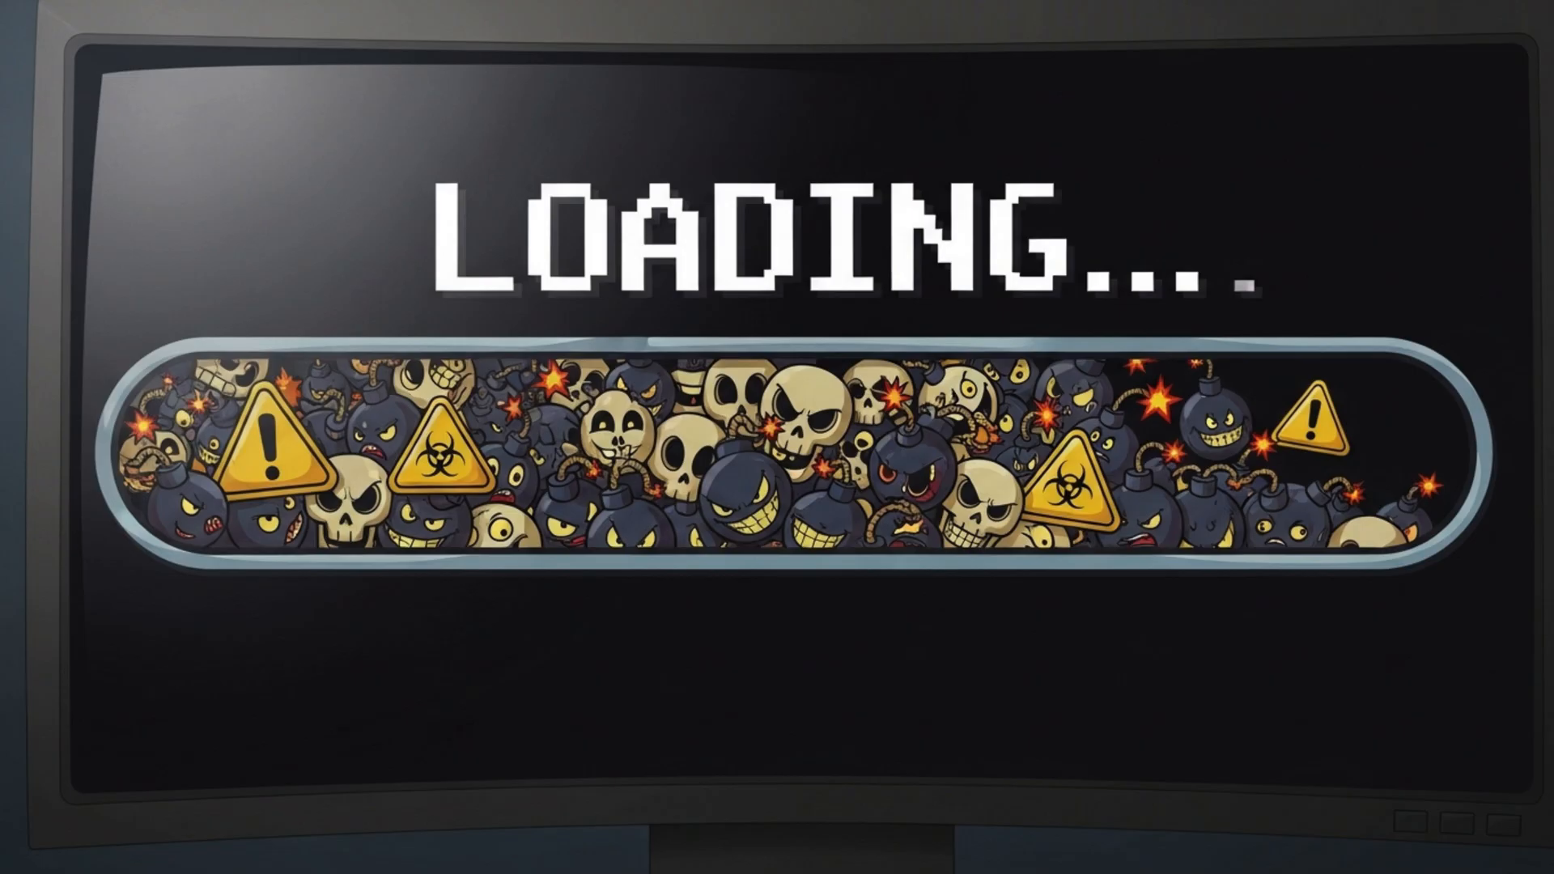